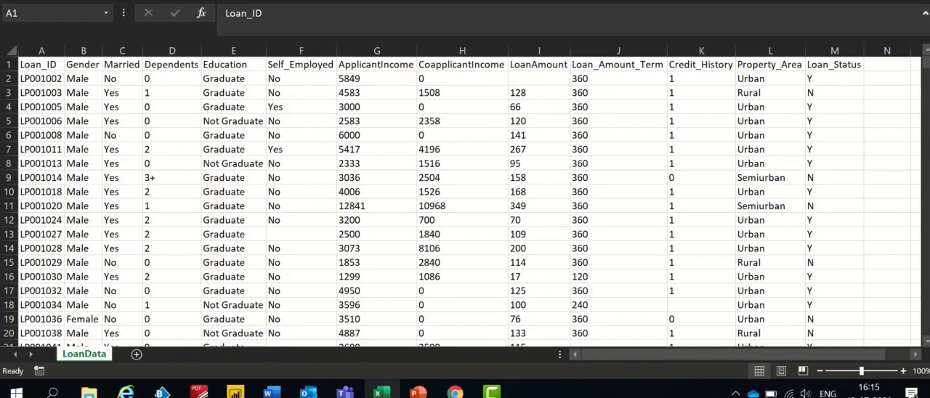
{"action": "mouse_move", "coordinate": [144, 50]}
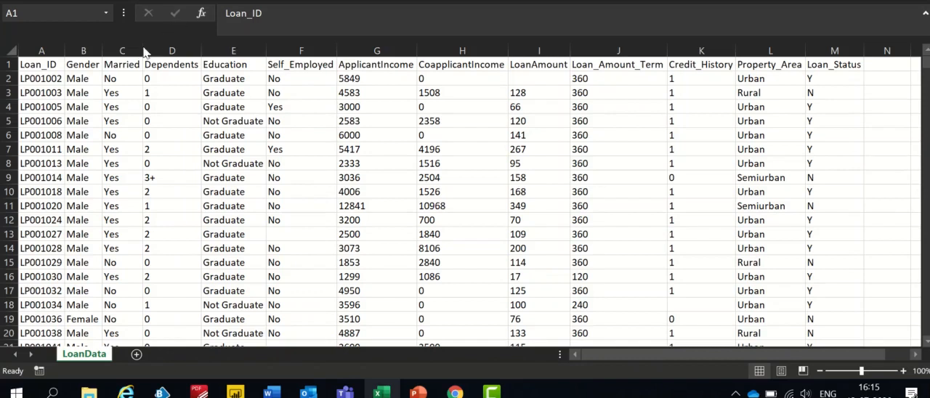
{"action": "mouse_move", "coordinate": [166, 71]}
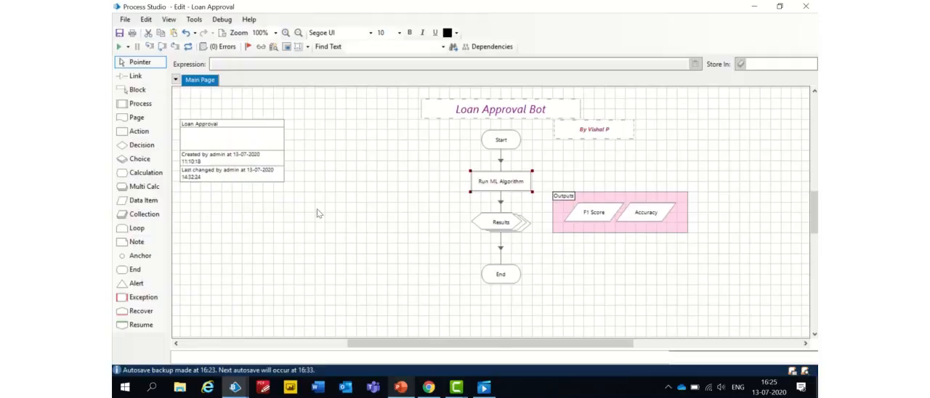
{"action": "mouse_move", "coordinate": [522, 180]}
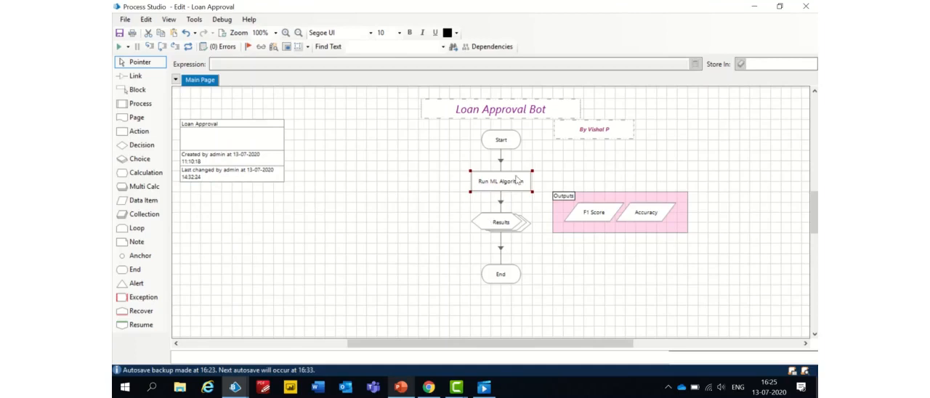
Step: View the Run ML Algorithm action's properties: RunLogisticRegression, LoanPredictor function, LoanData.csv inputs
{"action": "double_click", "coordinate": [500, 180]}
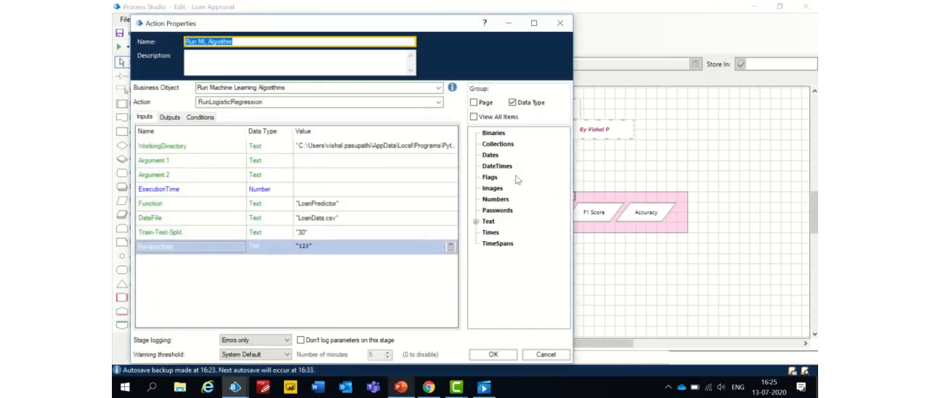
{"action": "mouse_move", "coordinate": [344, 212]}
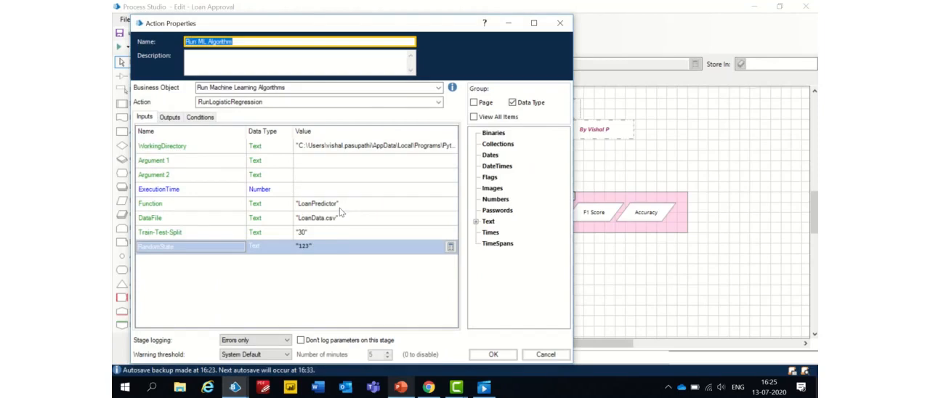
{"action": "mouse_move", "coordinate": [176, 241]}
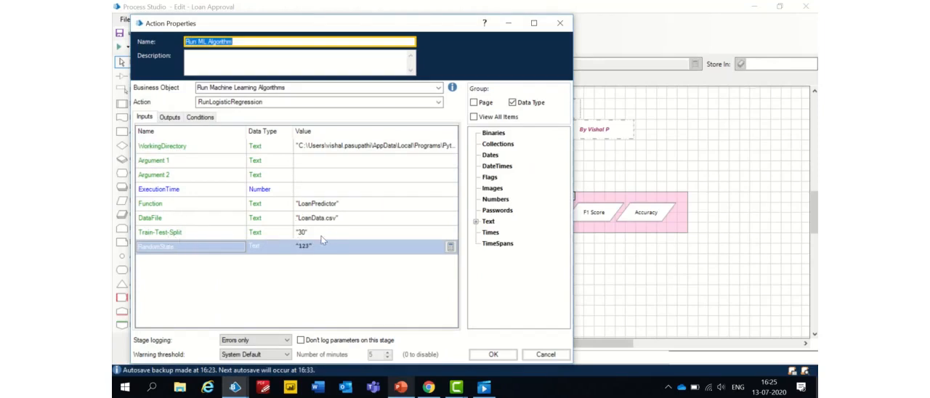
{"action": "mouse_move", "coordinate": [158, 256]}
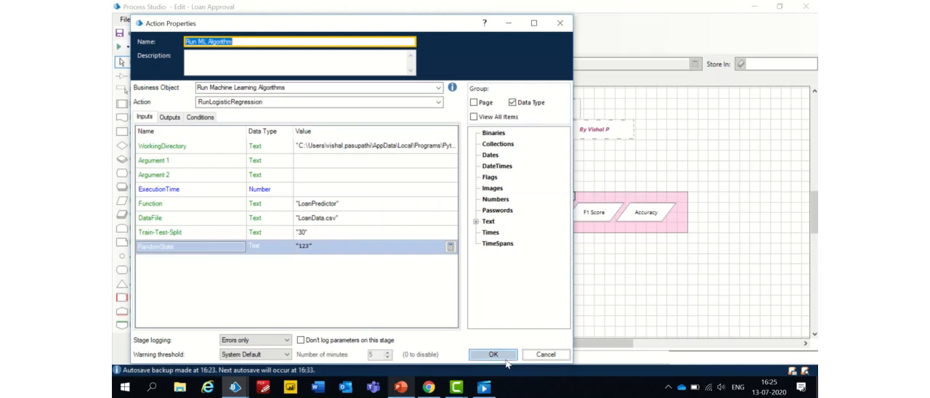
Step: Confirm the Action Properties with OK, keeping the inputs unchanged, and return to the flow diagram
{"action": "left_click", "coordinate": [493, 355]}
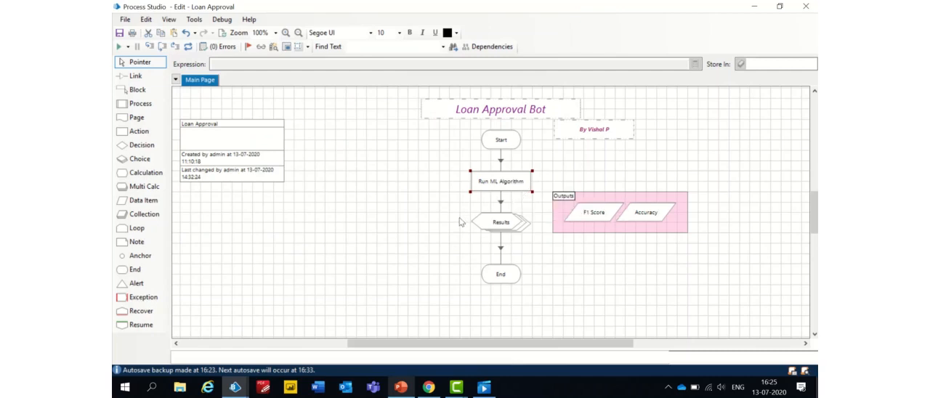
{"action": "mouse_move", "coordinate": [508, 161]}
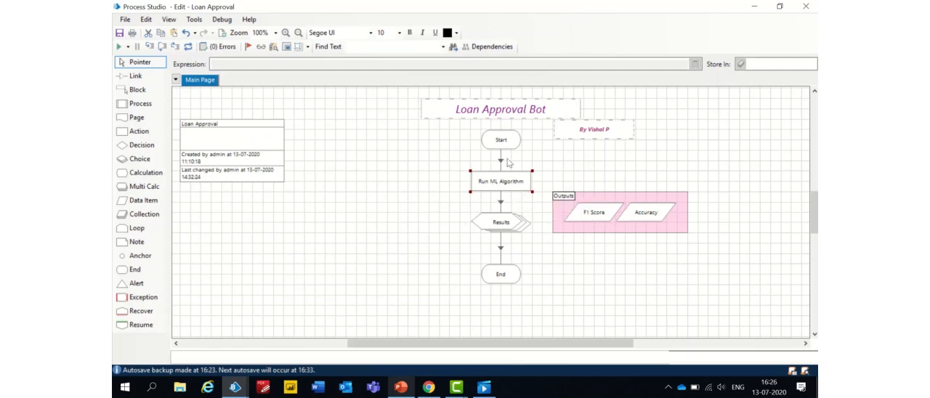
Step: Run the Loan Approval process to the chosen stage, producing the accuracy/F1 vs threshold plot
{"action": "right_click", "coordinate": [500, 139]}
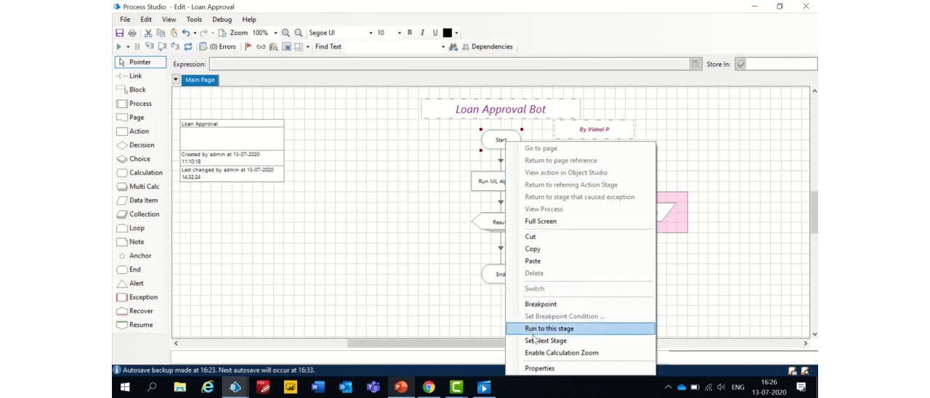
{"action": "left_click", "coordinate": [540, 328]}
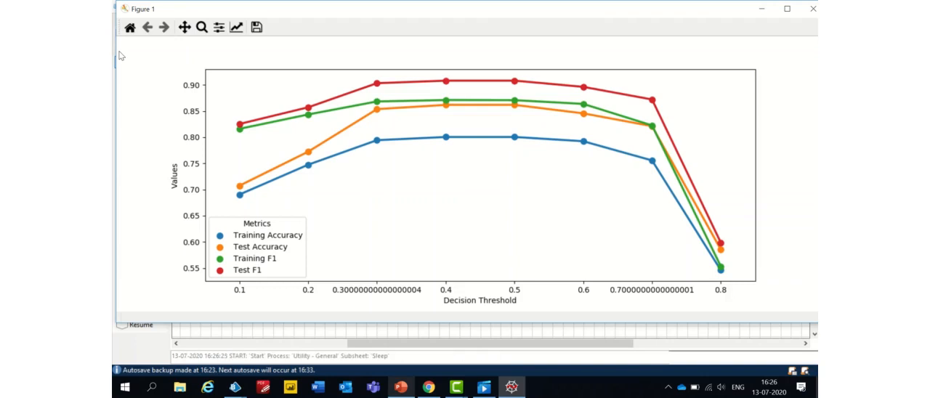
{"action": "mouse_move", "coordinate": [273, 195]}
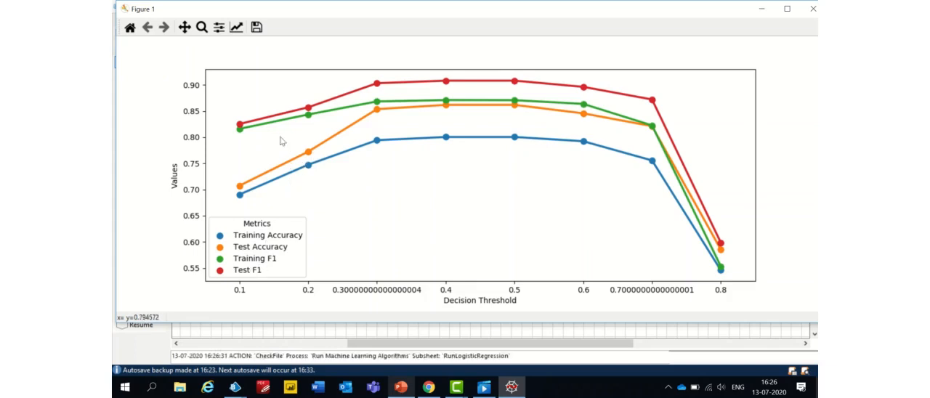
{"action": "mouse_move", "coordinate": [262, 218]}
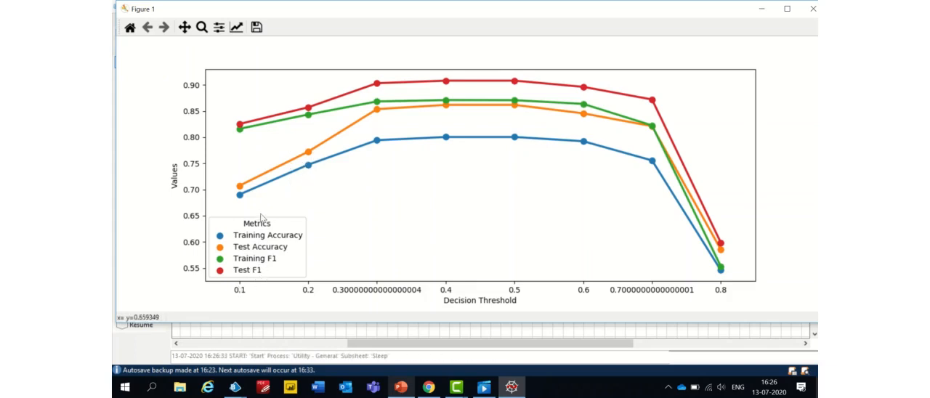
{"action": "mouse_move", "coordinate": [311, 204]}
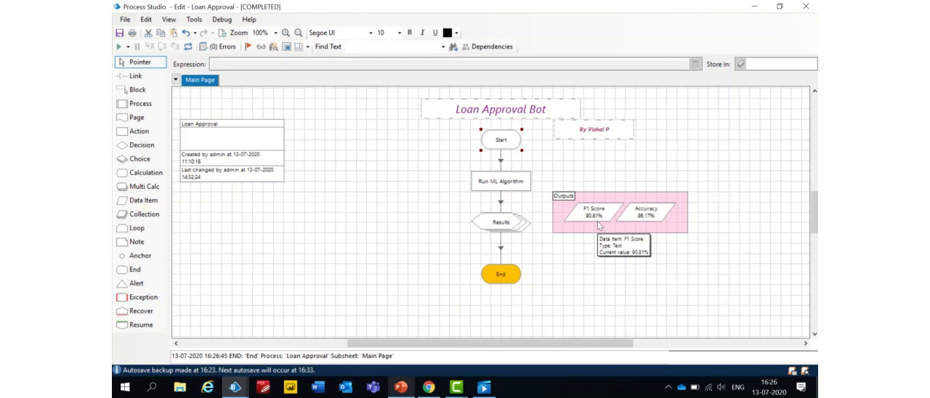
{"action": "mouse_move", "coordinate": [314, 215]}
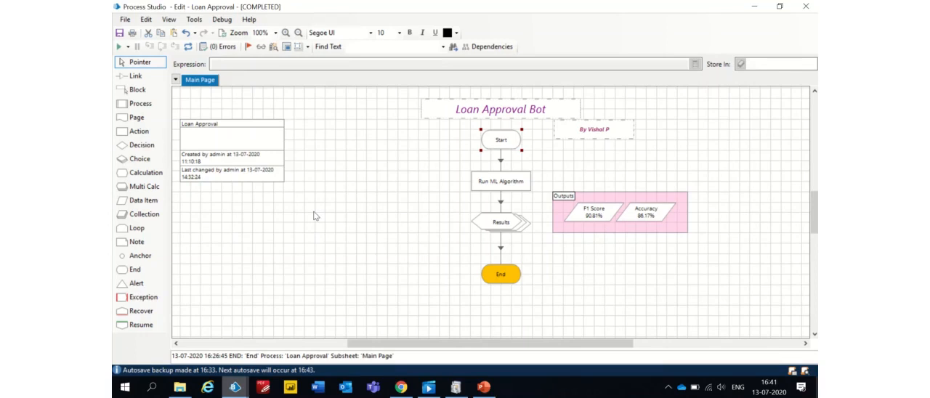